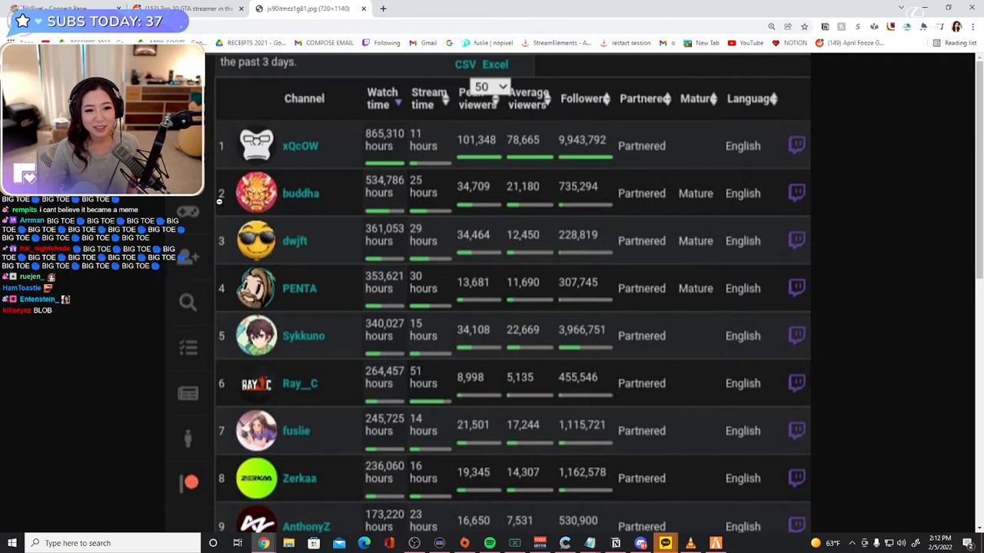
pyautogui.scroll(-3)
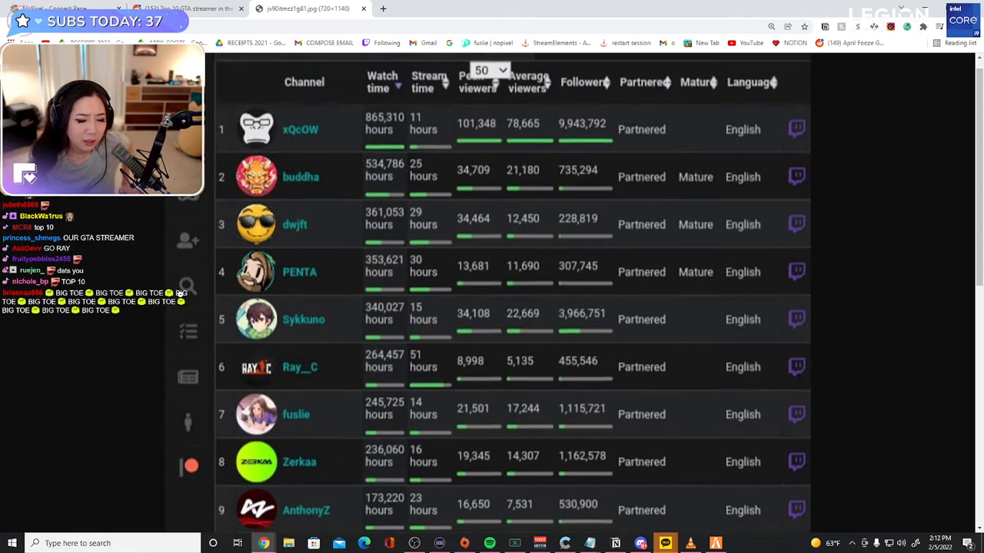
pyautogui.scroll(-3)
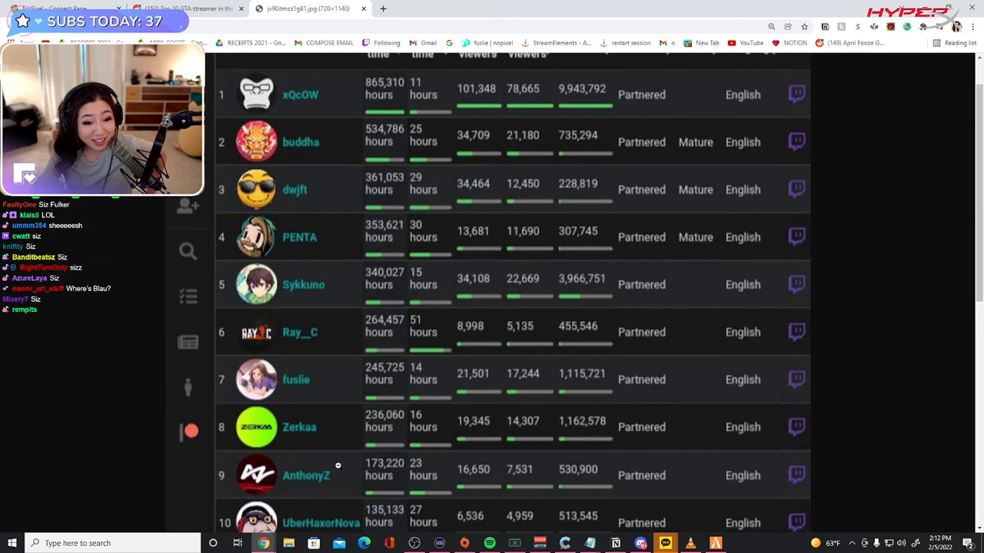
pyautogui.scroll(-3)
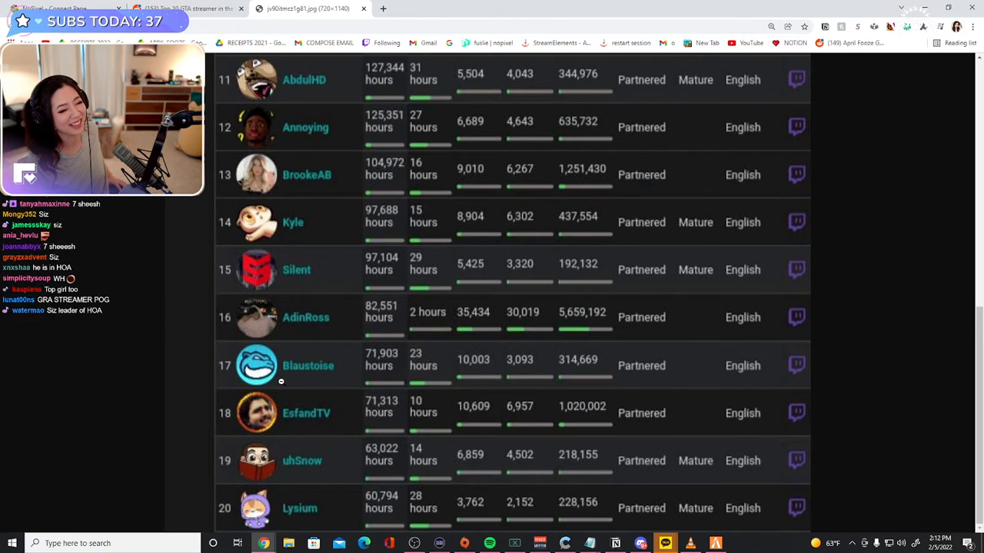
pyautogui.scroll(3)
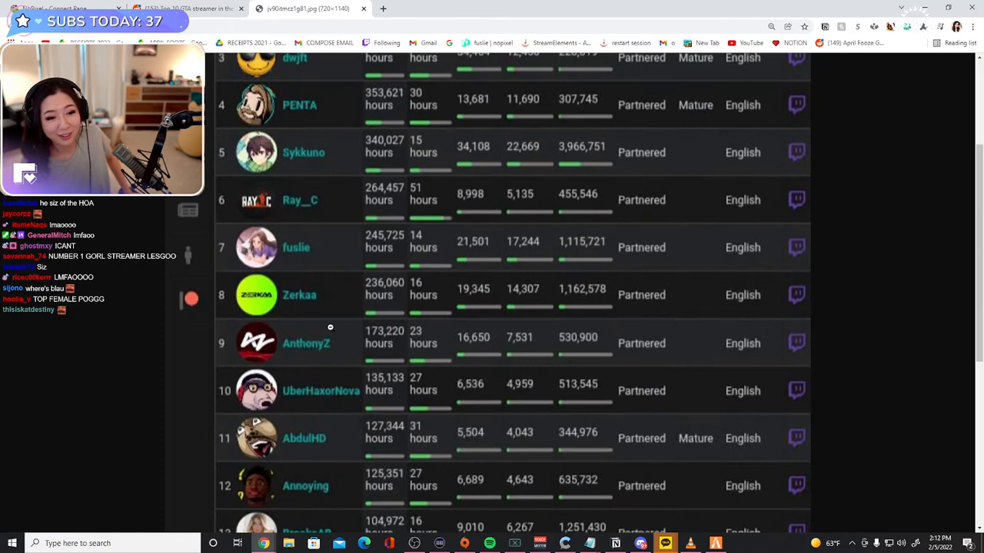
pyautogui.scroll(-3)
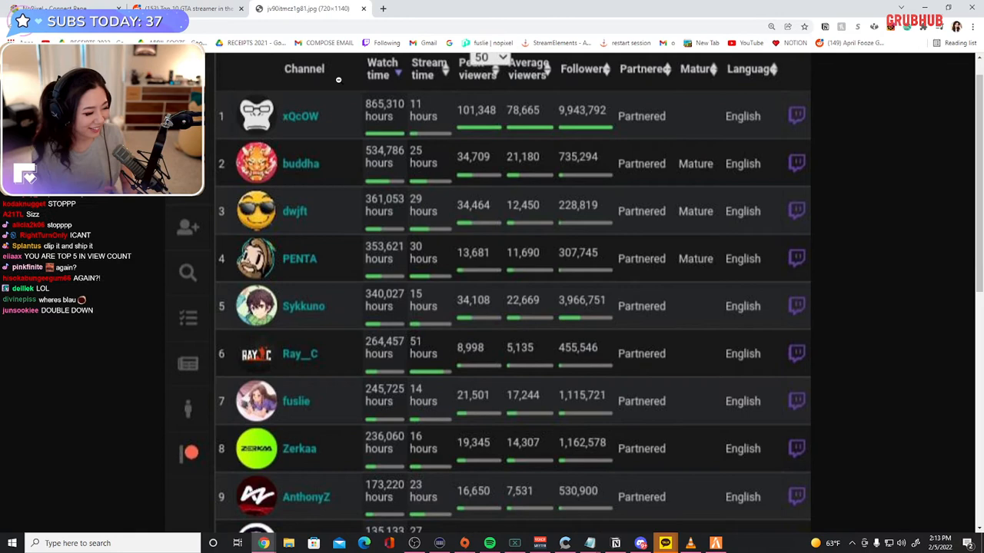
pyautogui.scroll(-3)
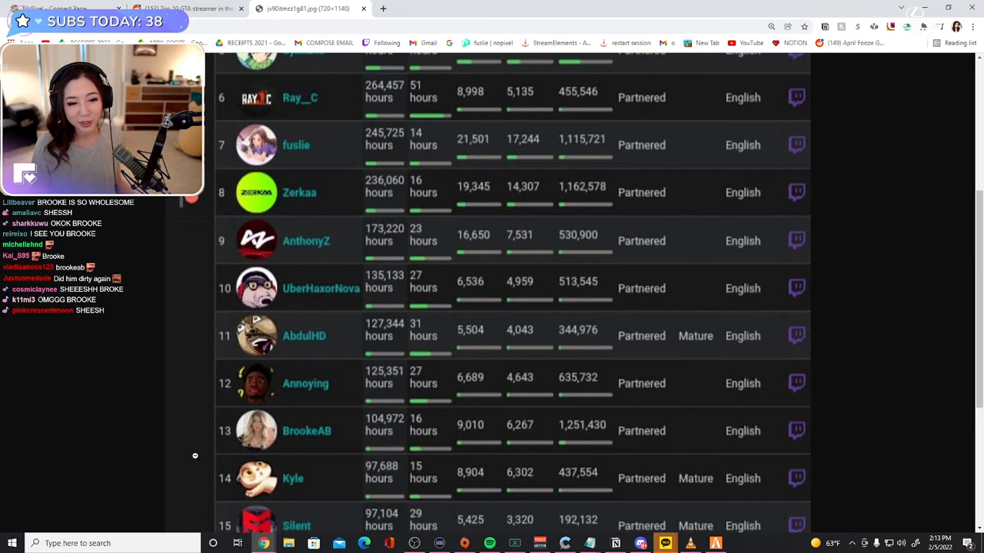
pyautogui.scroll(-3)
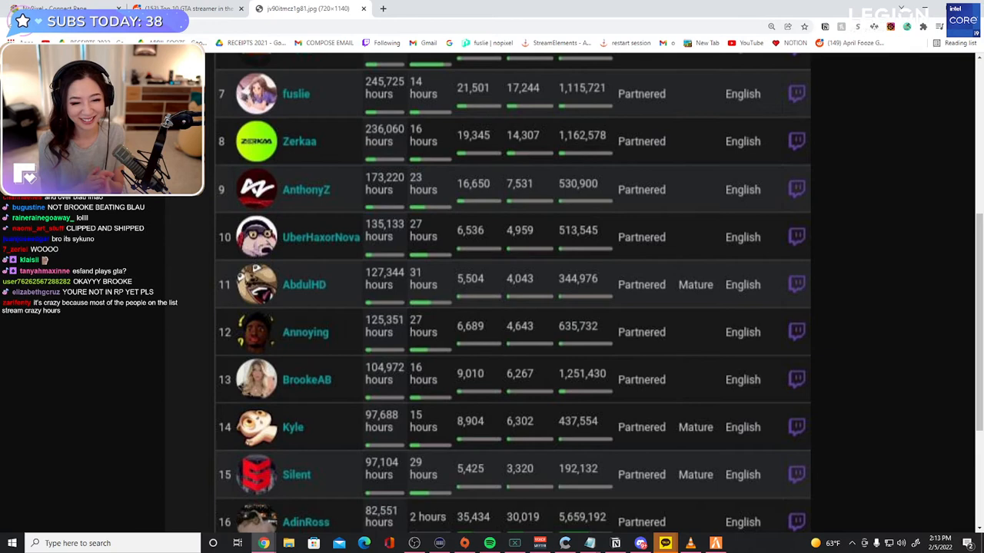
pyautogui.scroll(-3)
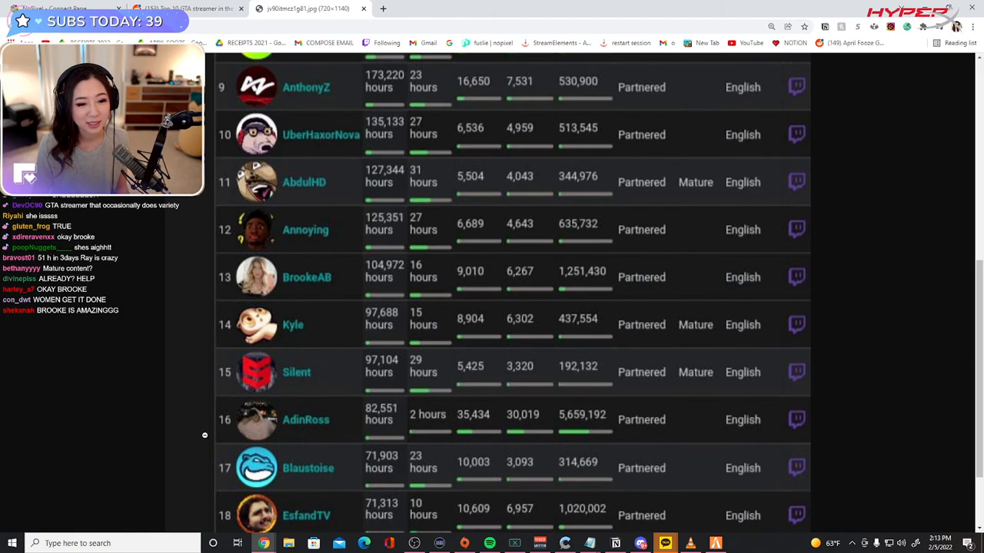
pyautogui.scroll(3)
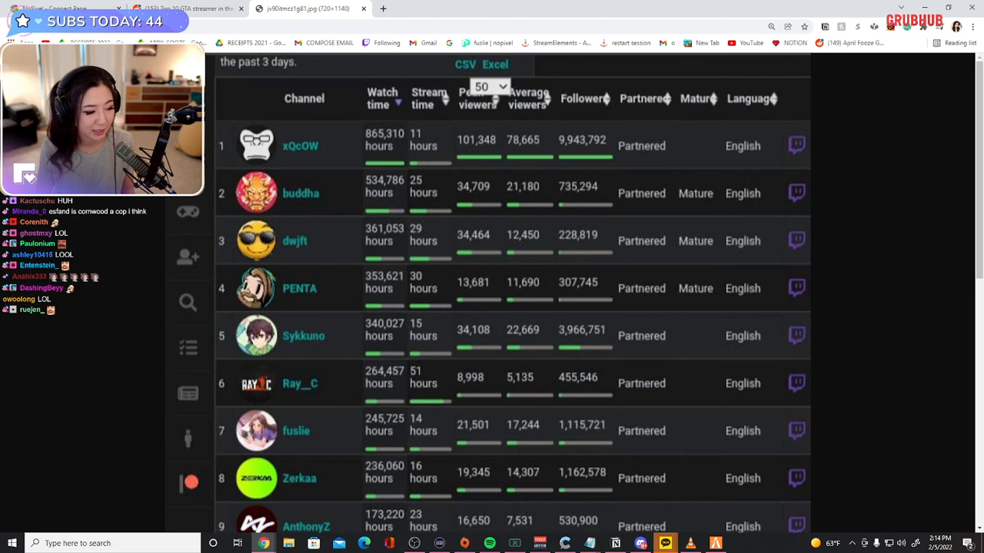
pyautogui.scroll(-3)
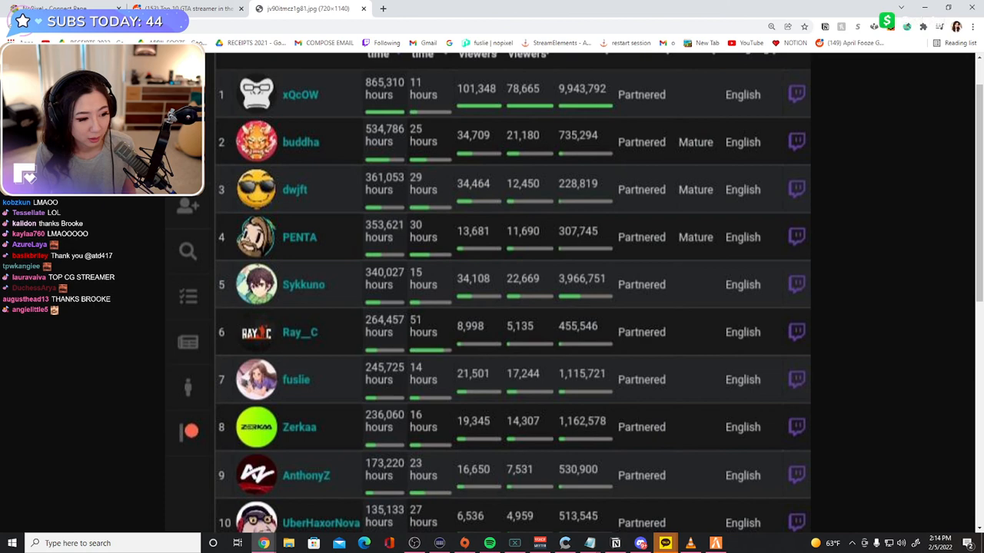